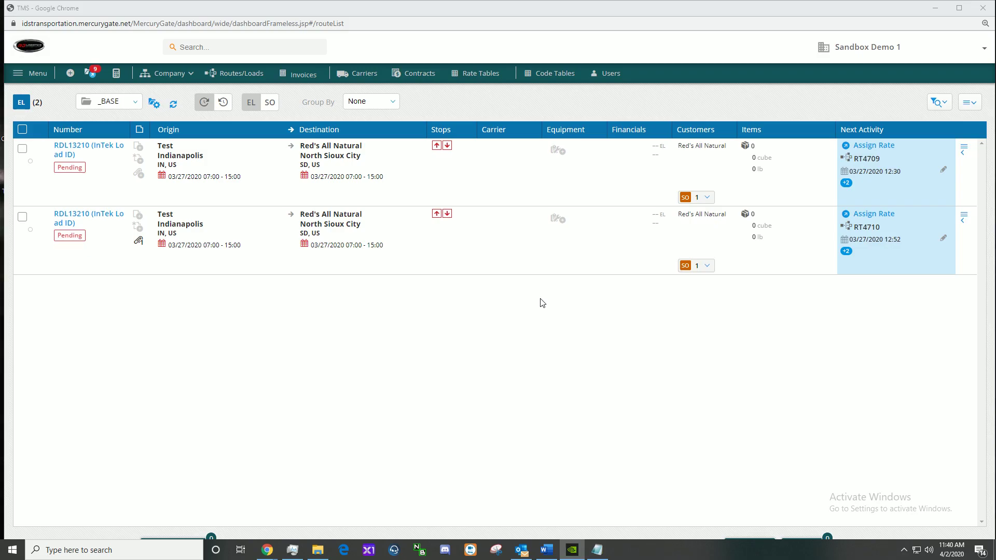
mouse_move(71, 73)
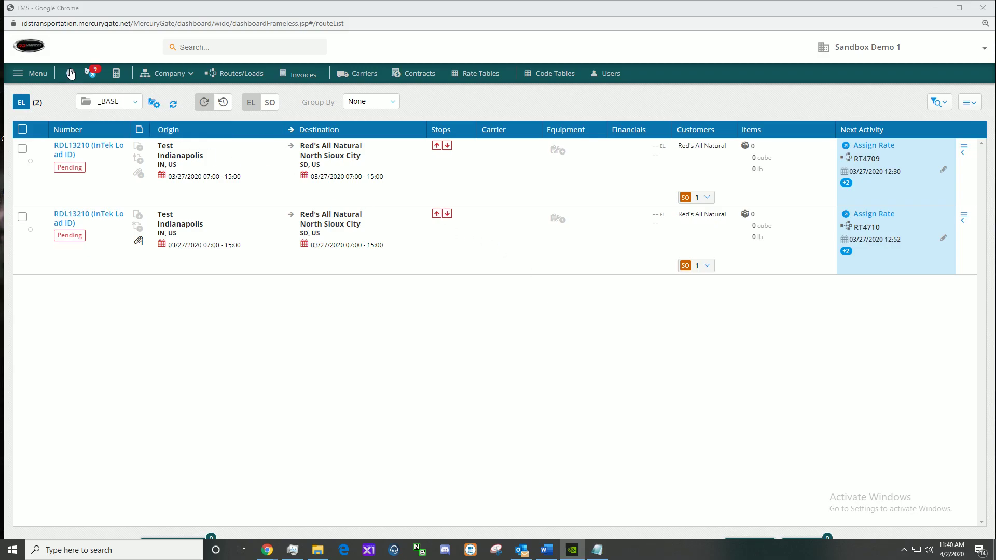
mouse_move(75, 64)
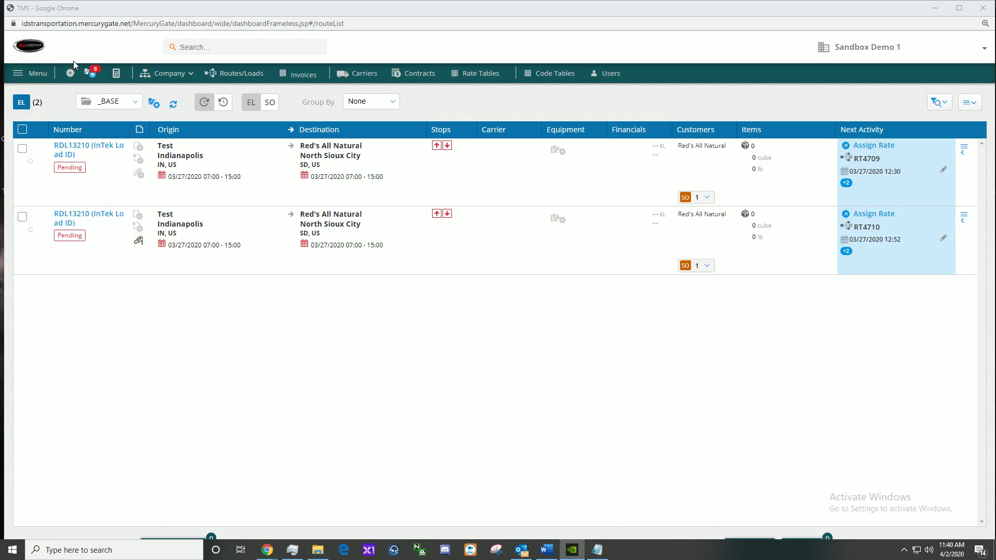
Bring up the New menu listing the record types that can be created.
left_click(68, 73)
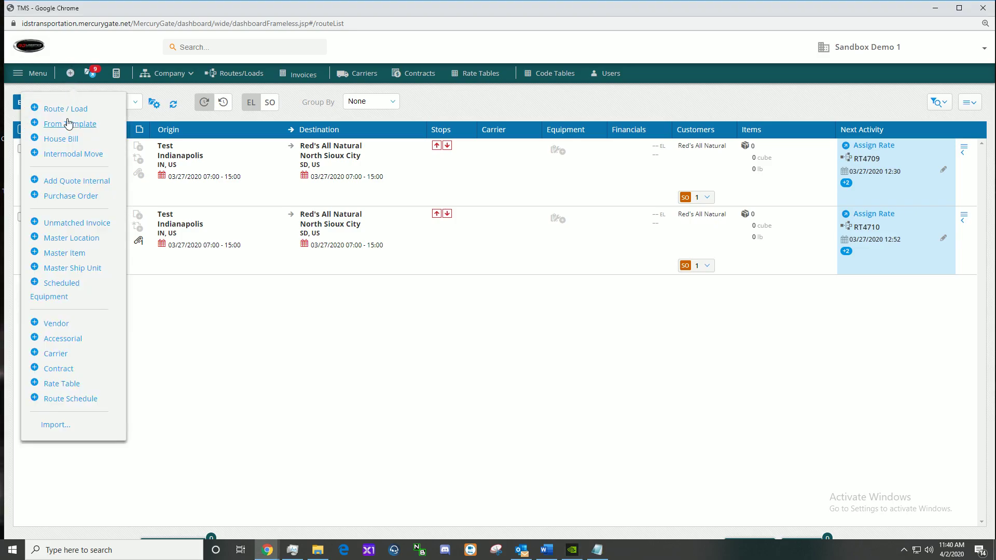
Start a blank Route / Load entry and bring the Stop 1 pickup fields into view.
left_click(65, 109)
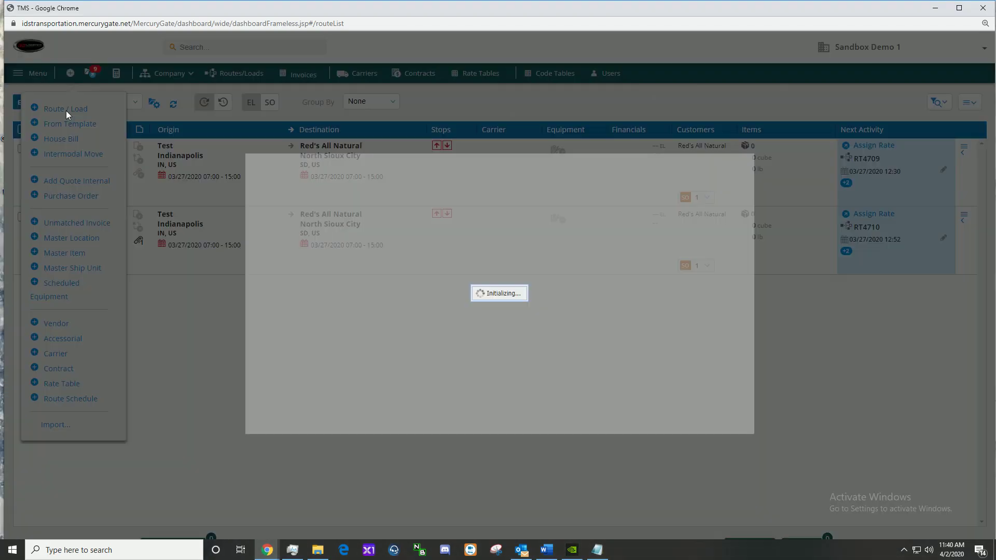
left_click(65, 109)
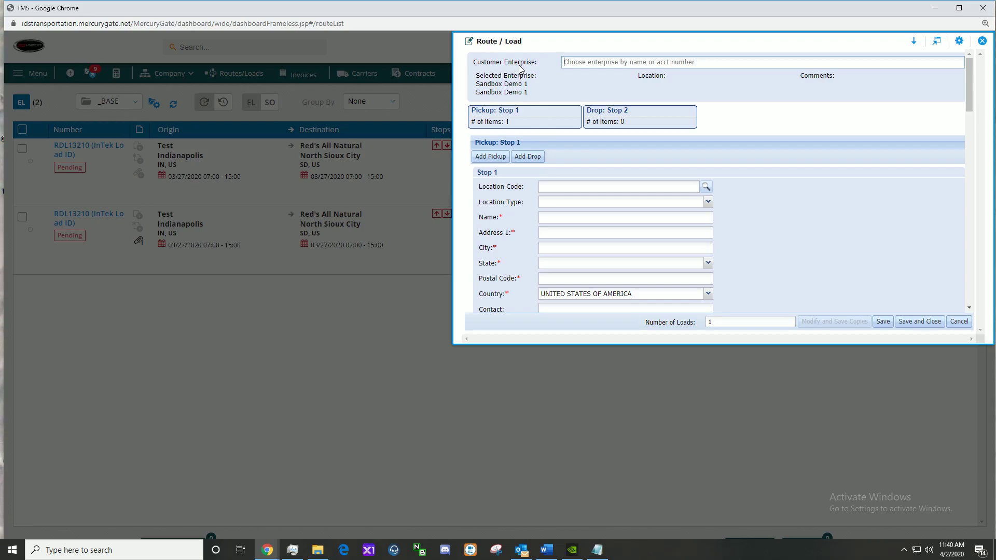
scroll("down", 3)
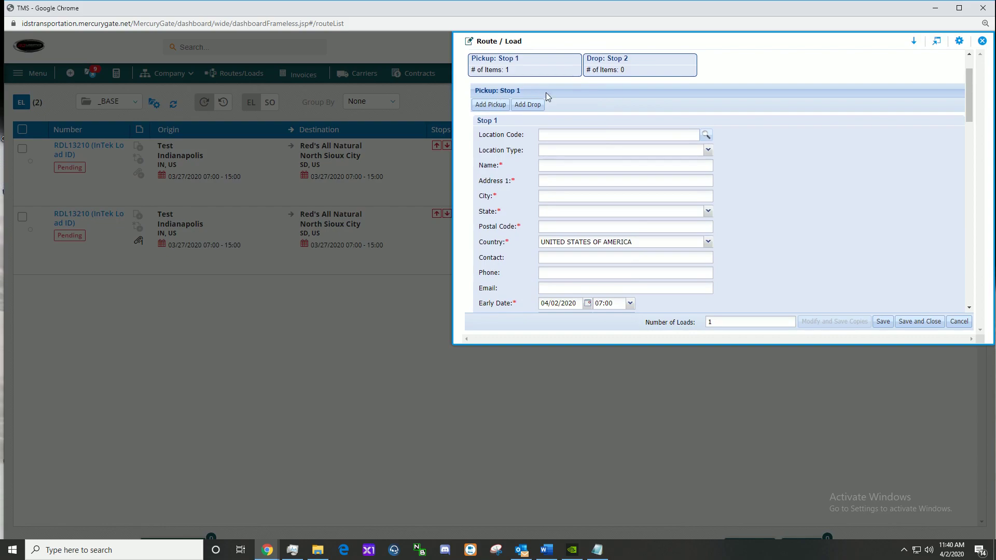
mouse_move(489, 110)
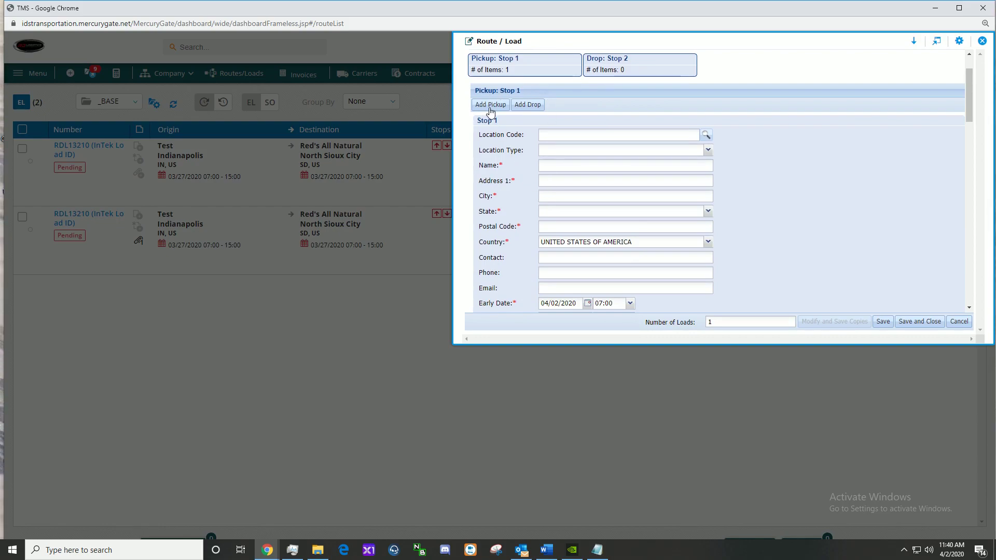
mouse_move(473, 110)
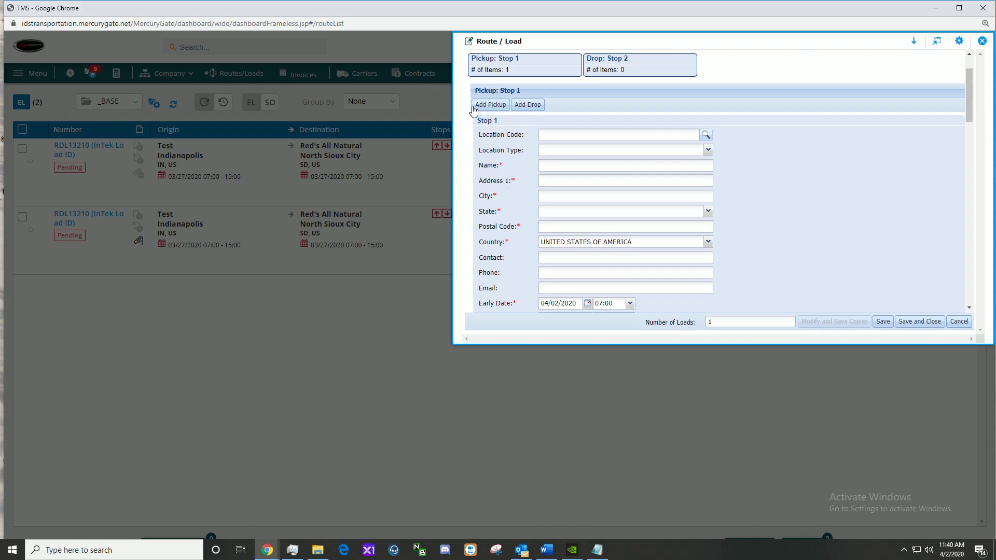
mouse_move(519, 114)
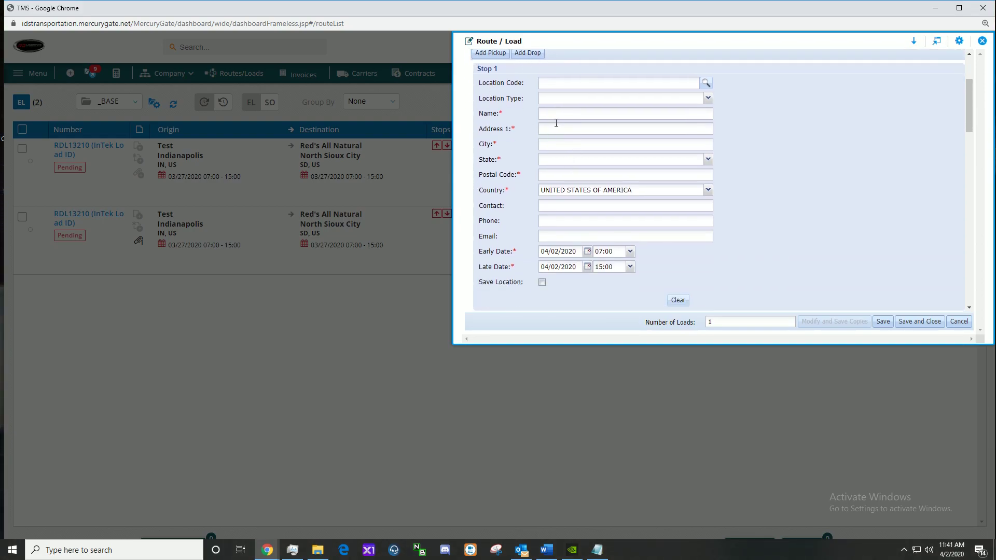
Add another blank item line under the pickup stop's freight items.
scroll("down", 3)
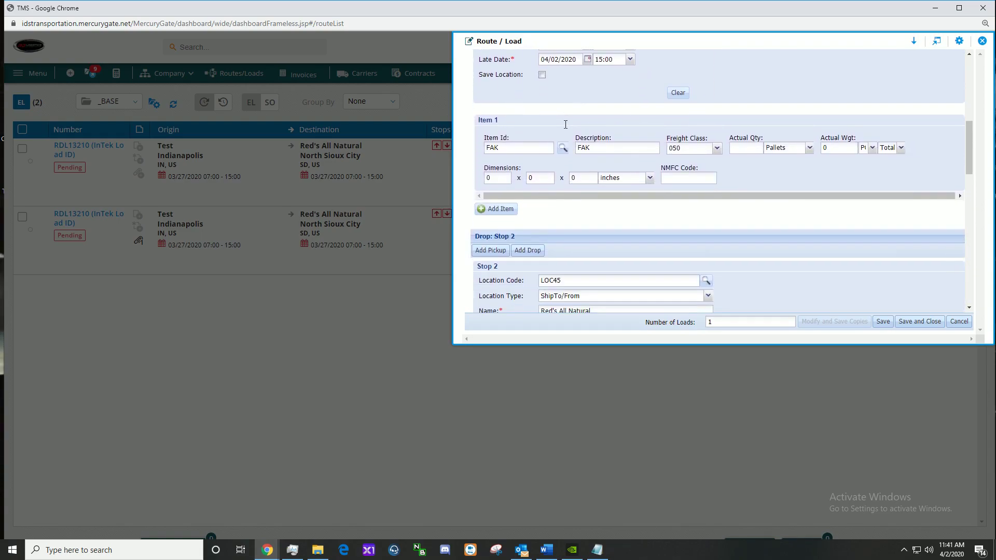
scroll("down", 3)
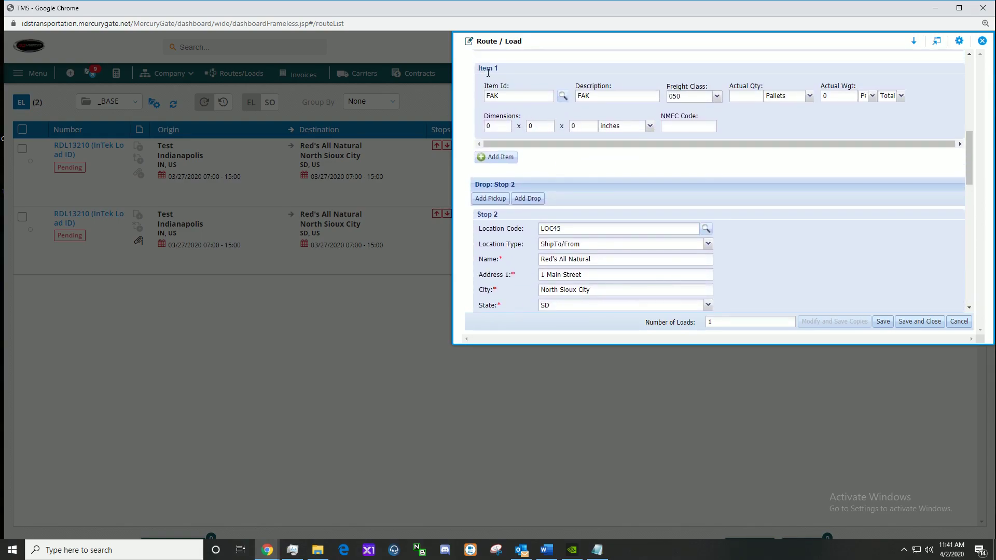
mouse_move(499, 157)
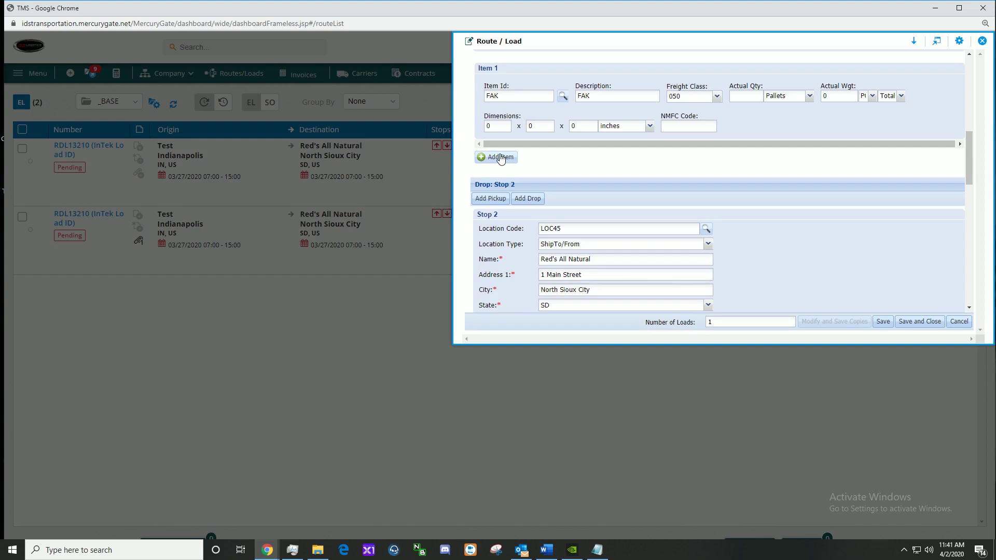
mouse_move(499, 160)
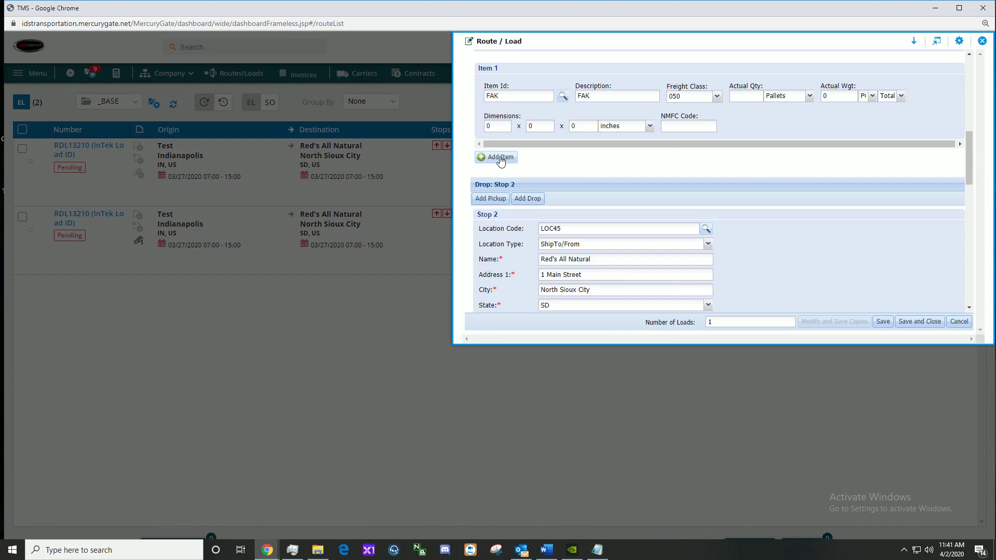
left_click(496, 157)
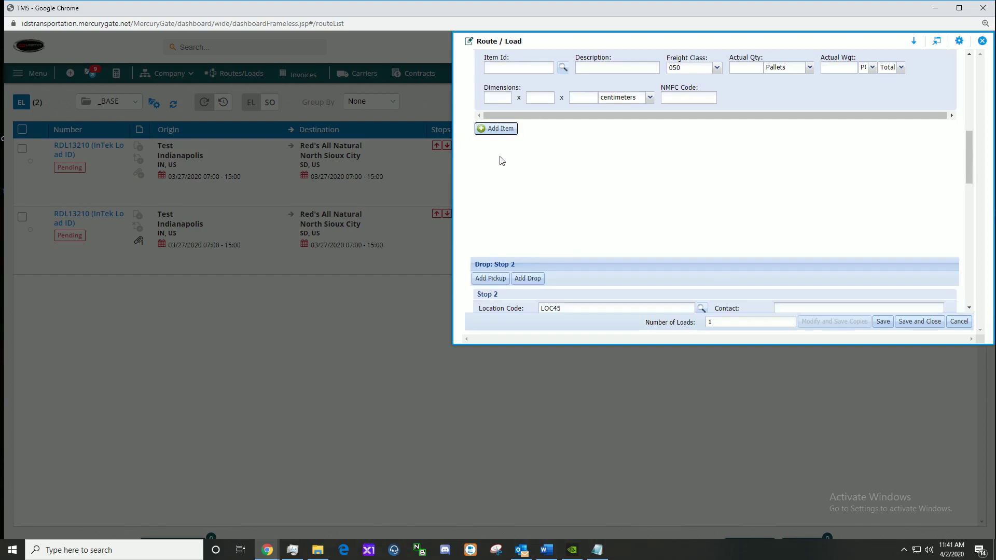
left_click(496, 128)
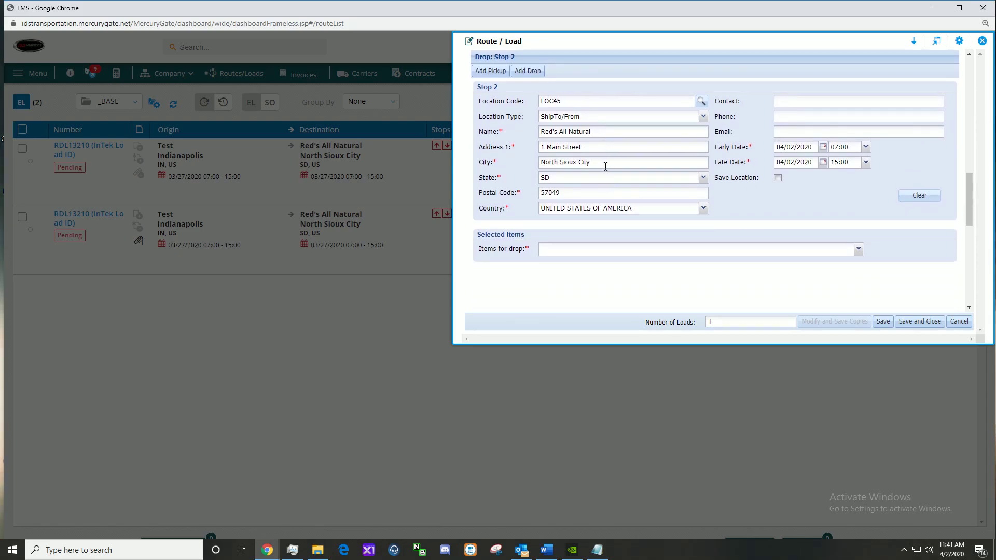
mouse_move(581, 168)
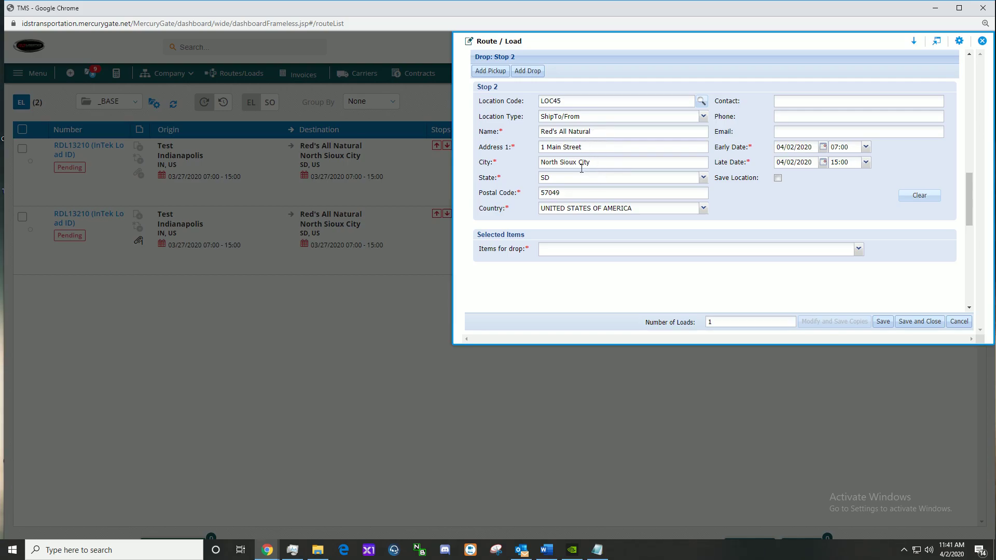
scroll("down", 3)
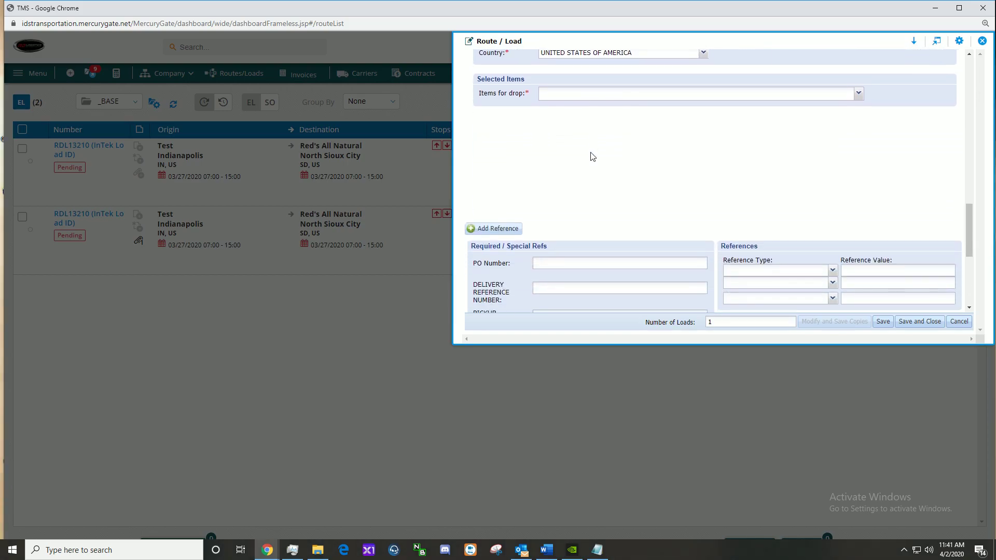
Leave the Reference Type unchanged and add another empty reference line.
scroll("down", 3)
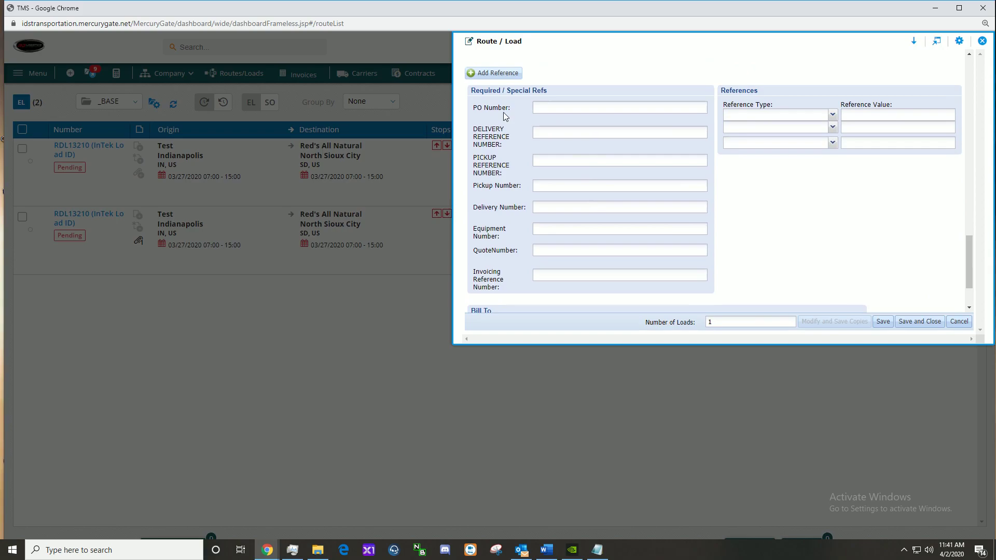
mouse_move(499, 110)
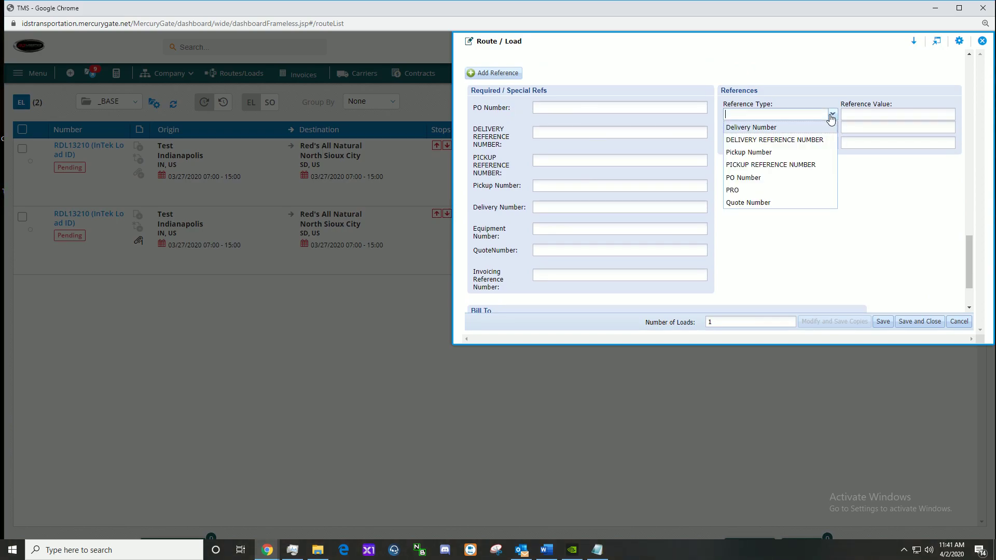
left_click(880, 114)
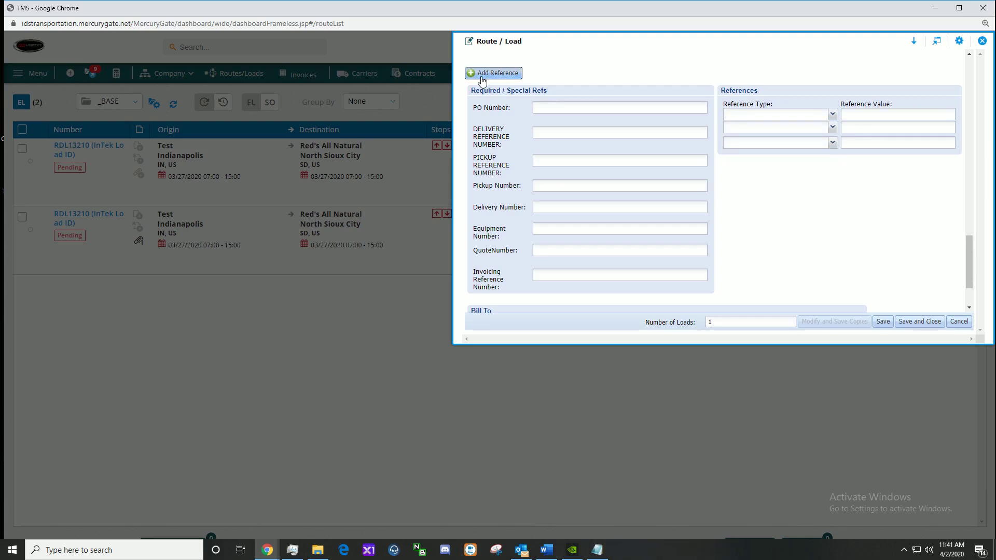
left_click(832, 158)
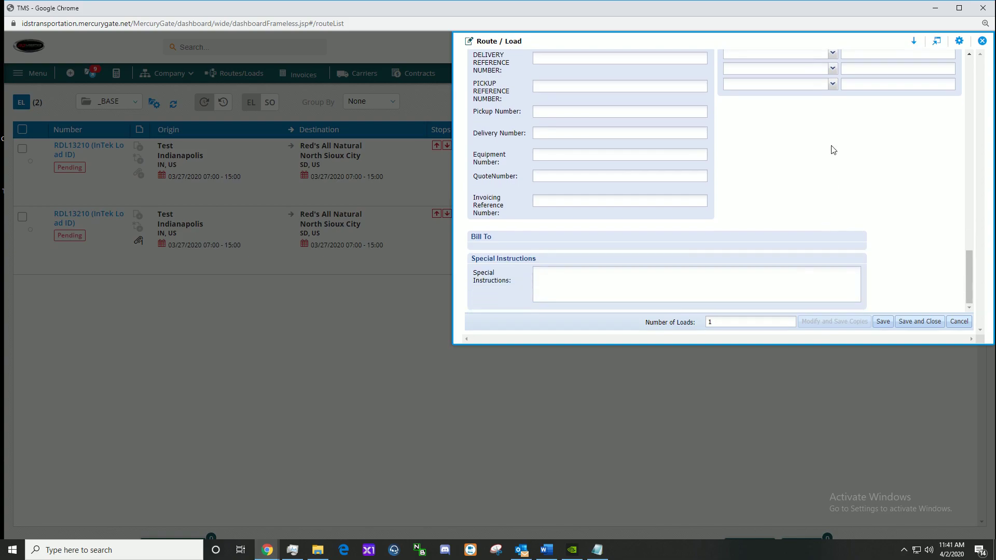
mouse_move(905, 252)
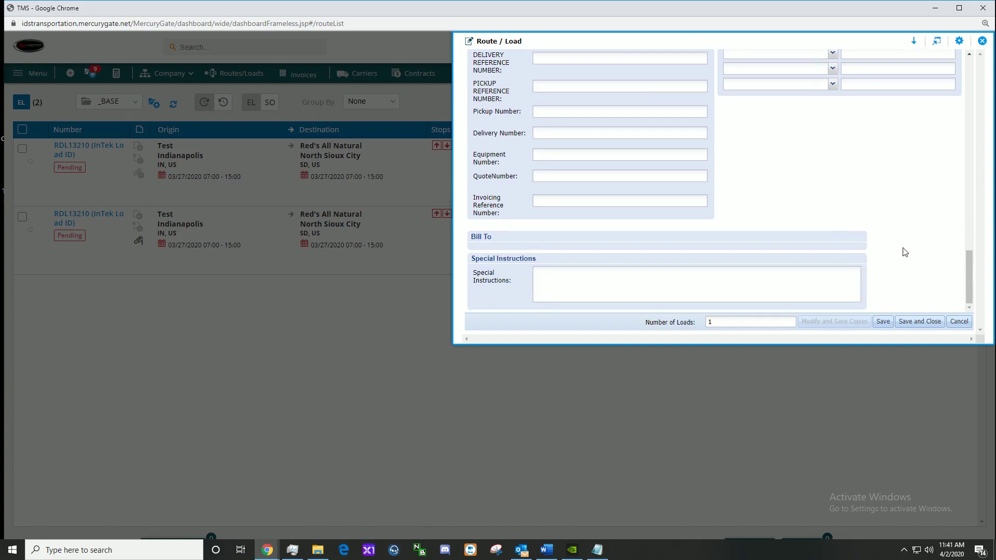
mouse_move(890, 160)
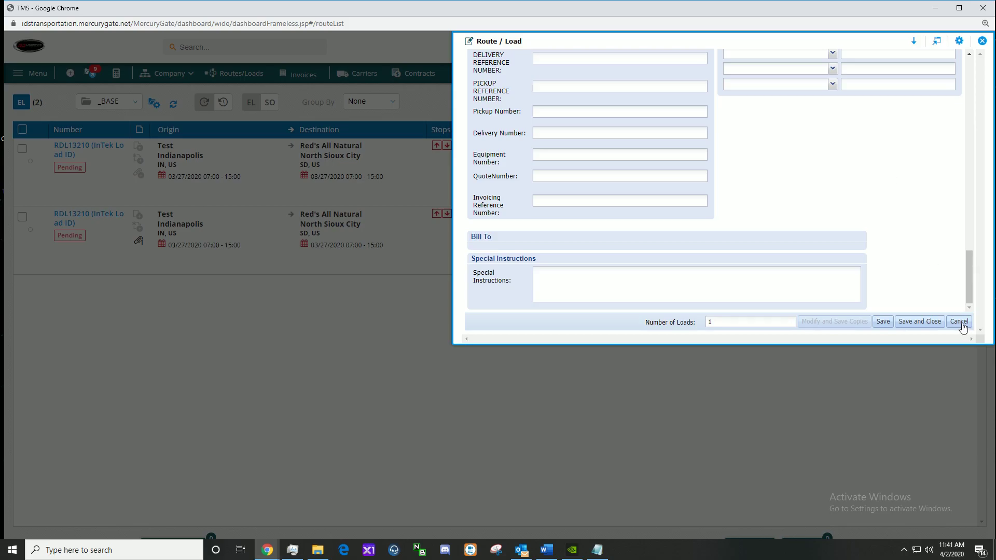
Cancel the unsaved Route / Load, returning to the list with RDL13210 and RDL13211.
left_click(959, 321)
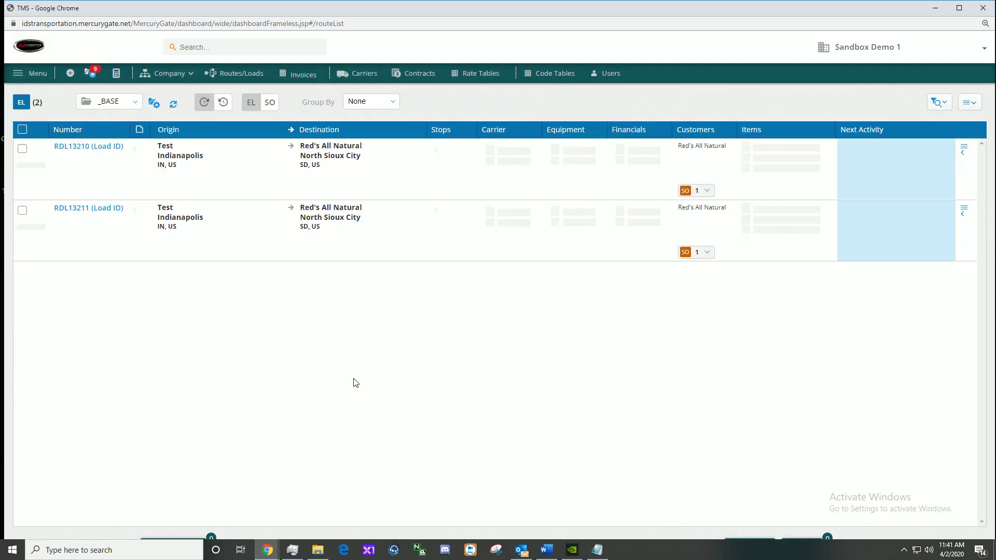